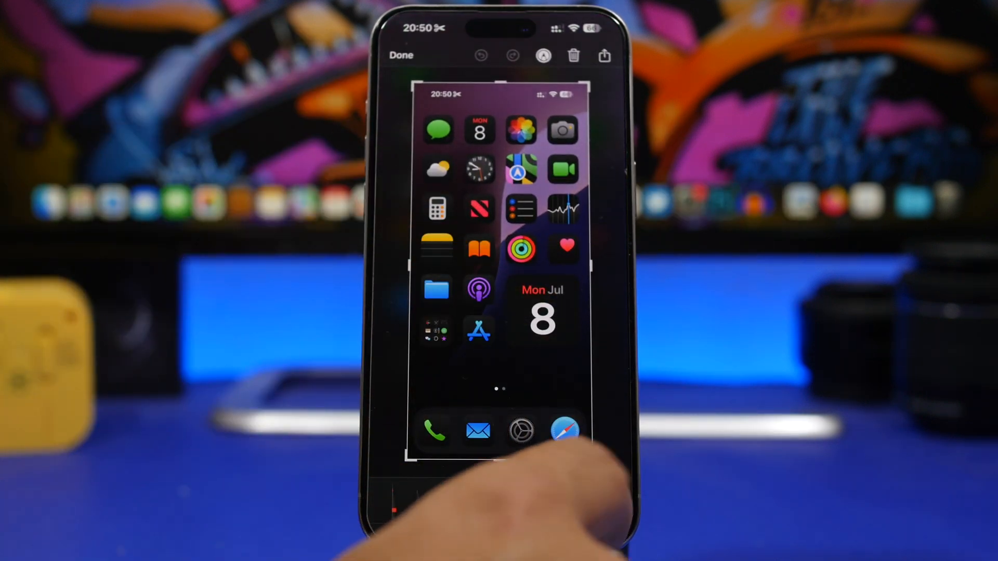
Step: Dismiss the home-screen screenshot from the markup editor and return Home
left_click(598, 502)
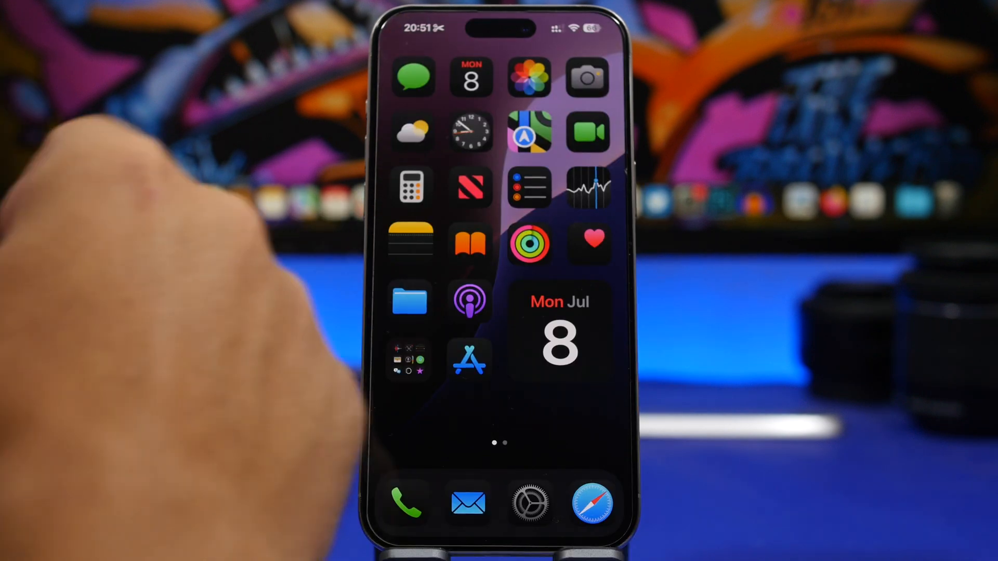
Step: Open Calendar and scroll the July month view down and back up
left_click(471, 79)
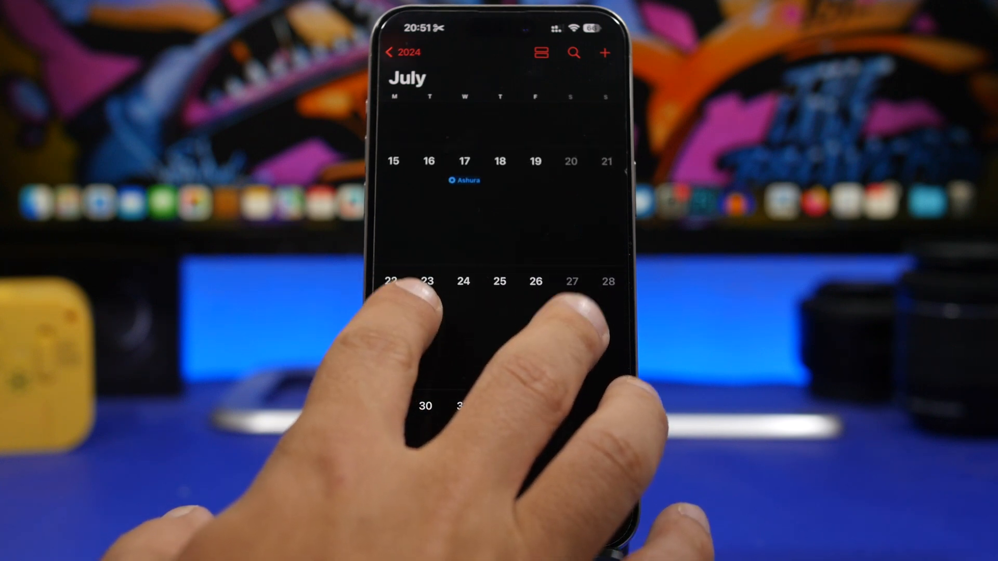
scroll("down", 3)
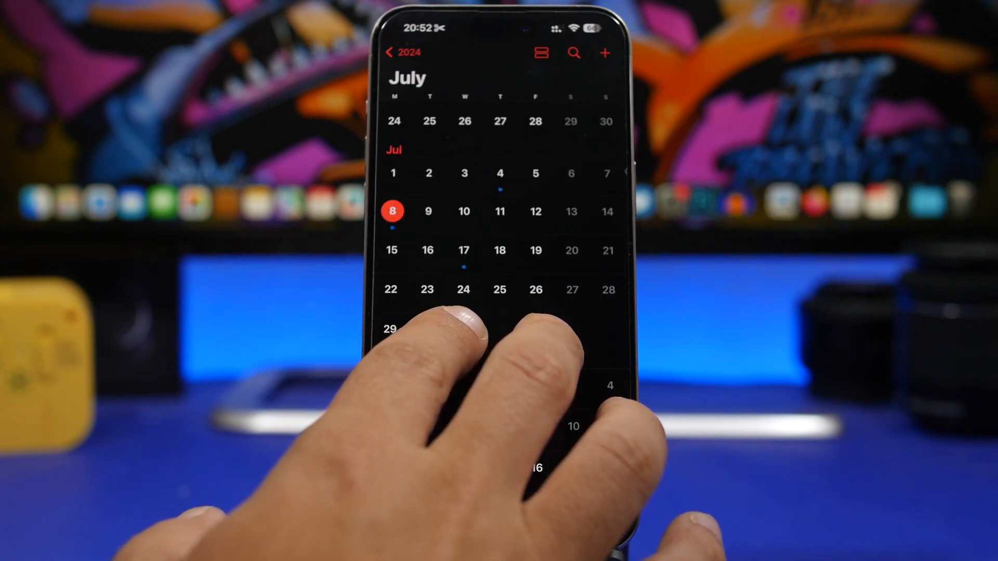
scroll("up", 3)
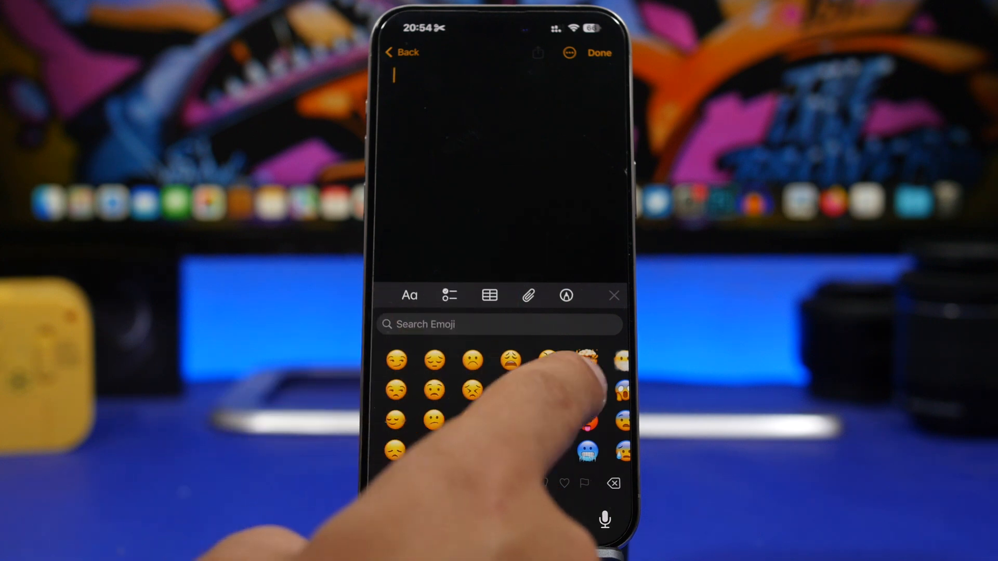
Step: Add an emoji to the blank note from the emoji keyboard
left_click(498, 324)
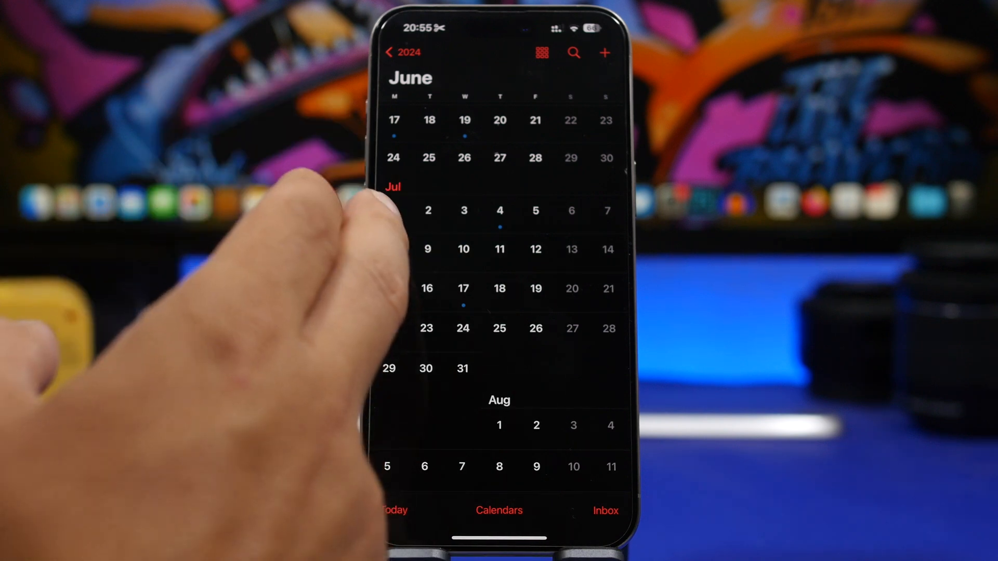
Step: Mark today, July 8, in the compact June–August month grid
left_click(391, 249)
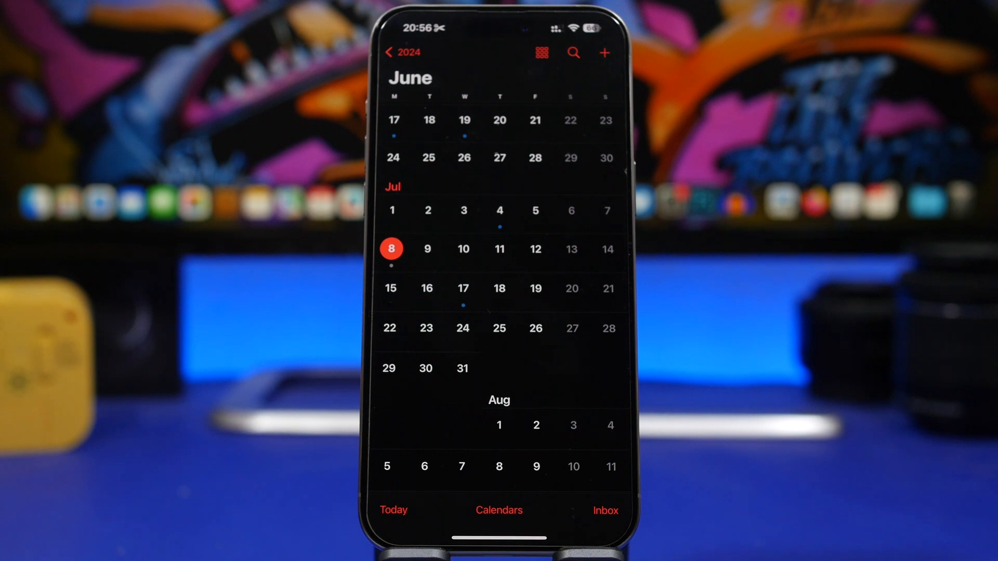
mouse_move(255, 255)
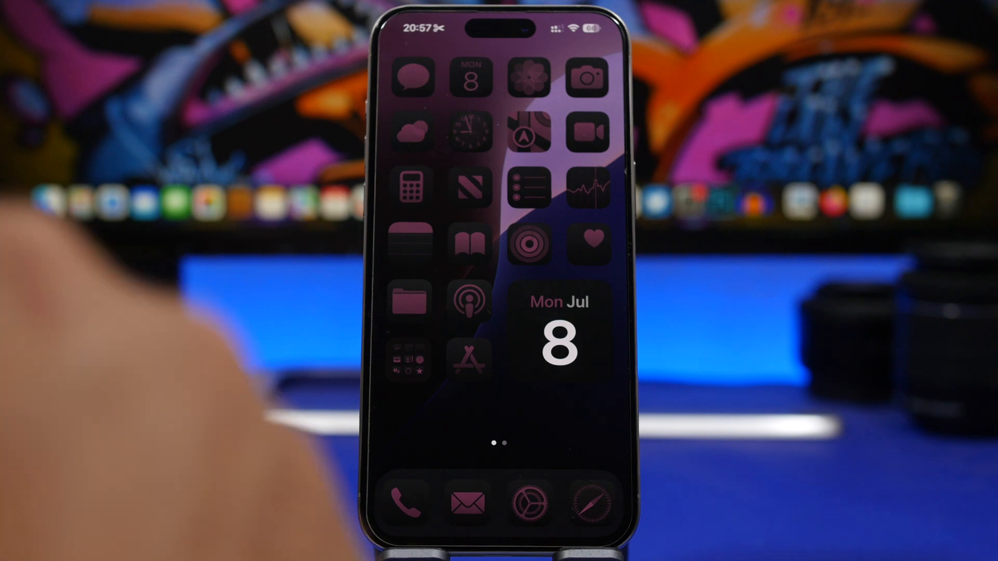
Step: Swipe to the second Home Screen page of tinted app icons
scroll("left", 3)
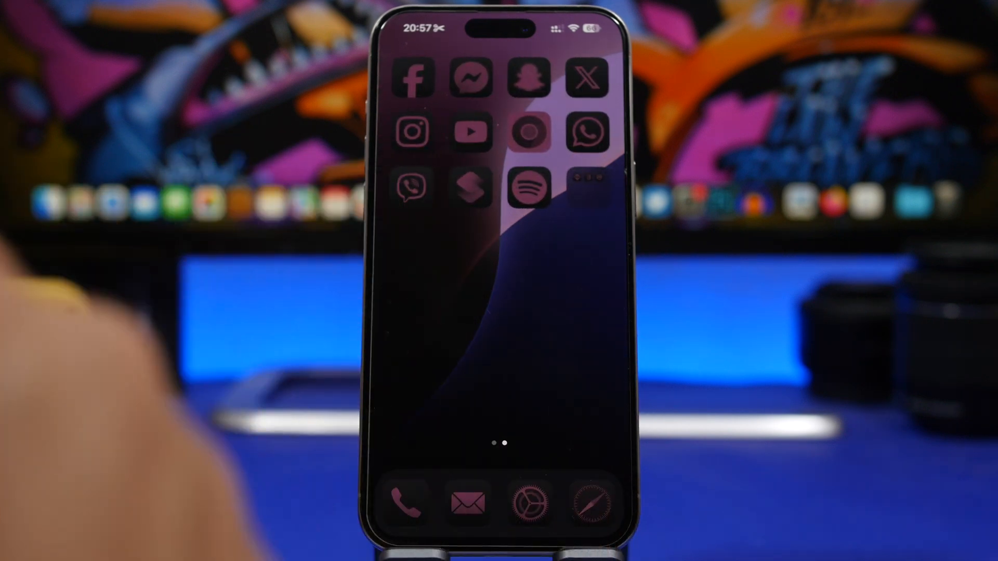